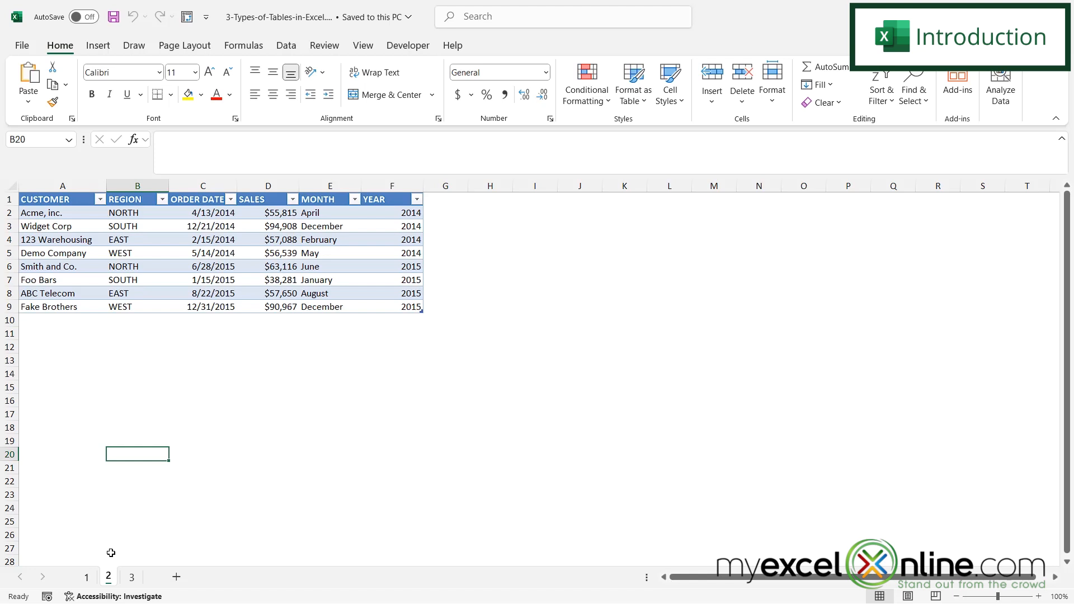
- View the plain customer sales range on sheet 1
left_click(86, 577)
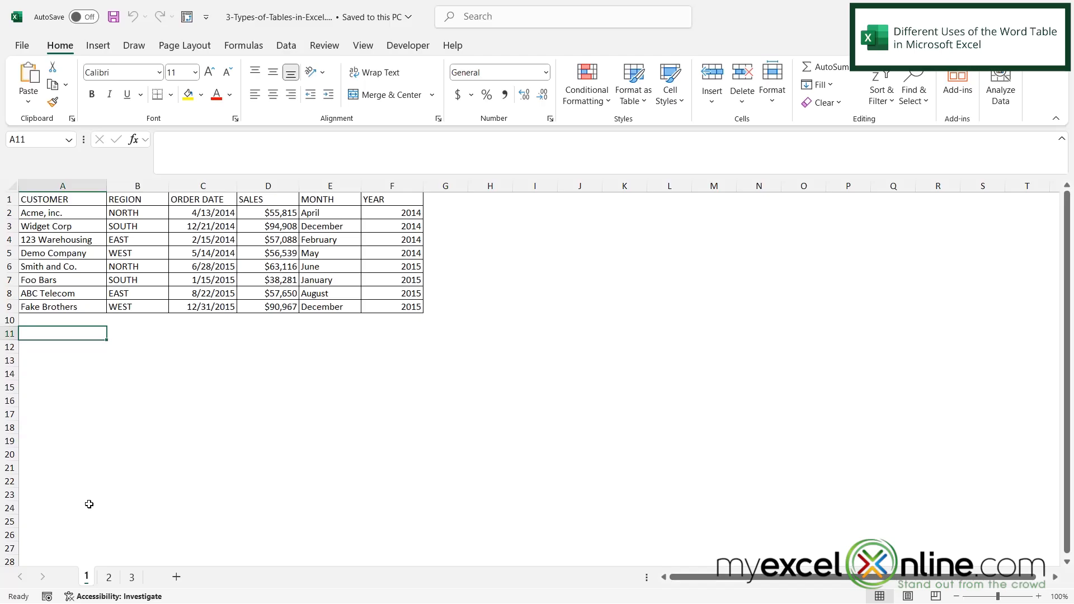
mouse_move(398, 289)
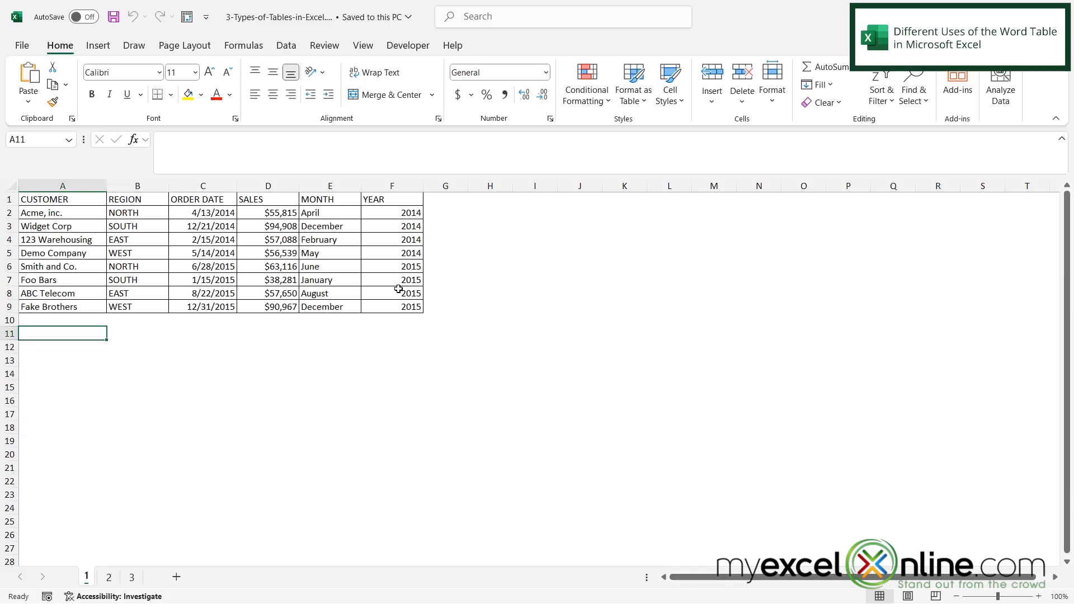
mouse_move(389, 306)
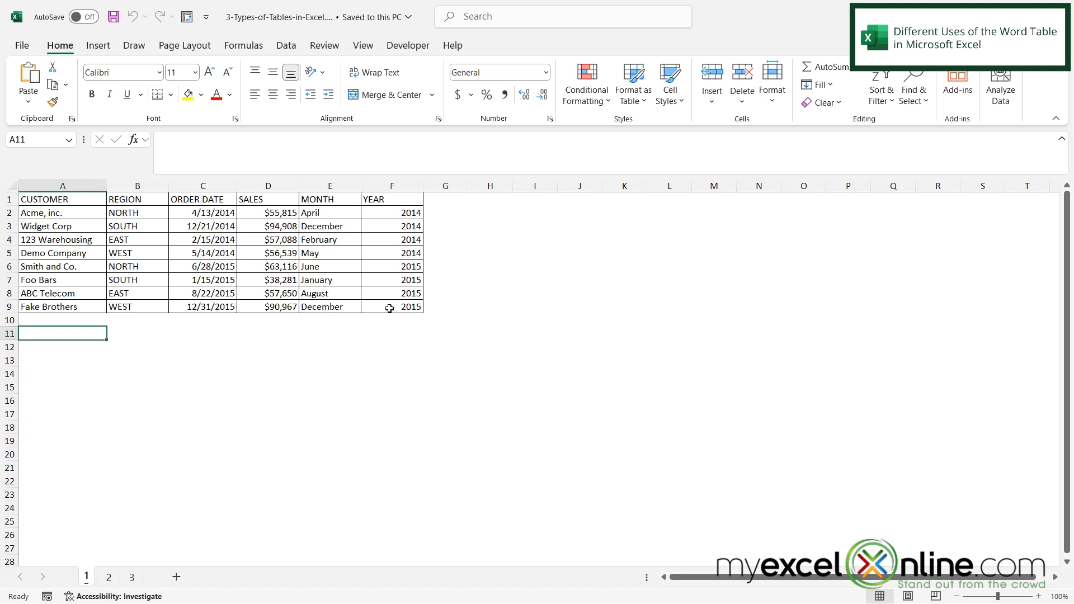
mouse_move(356, 377)
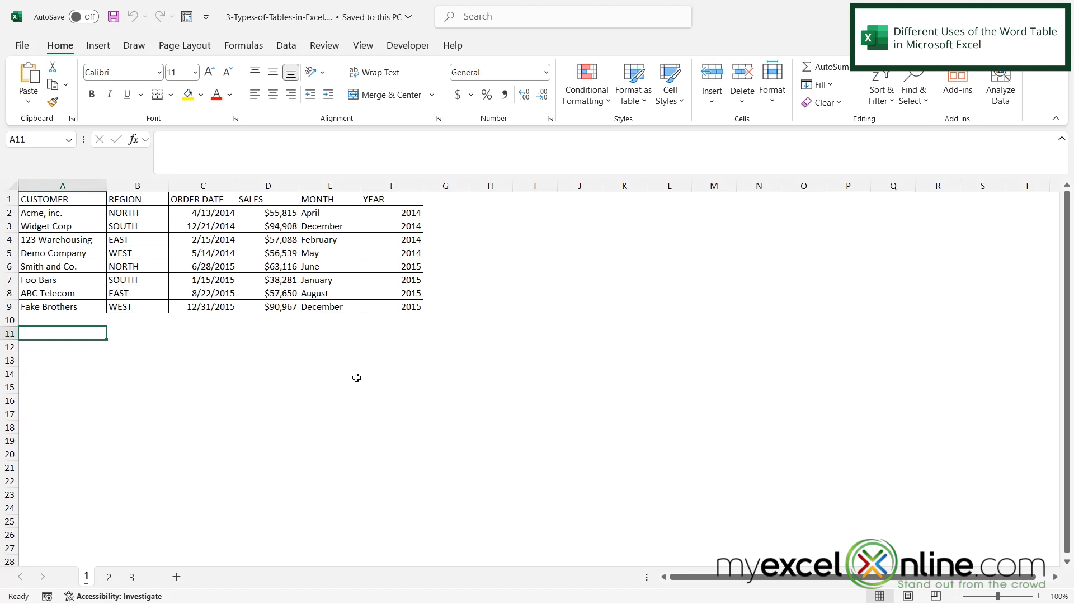
mouse_move(107, 561)
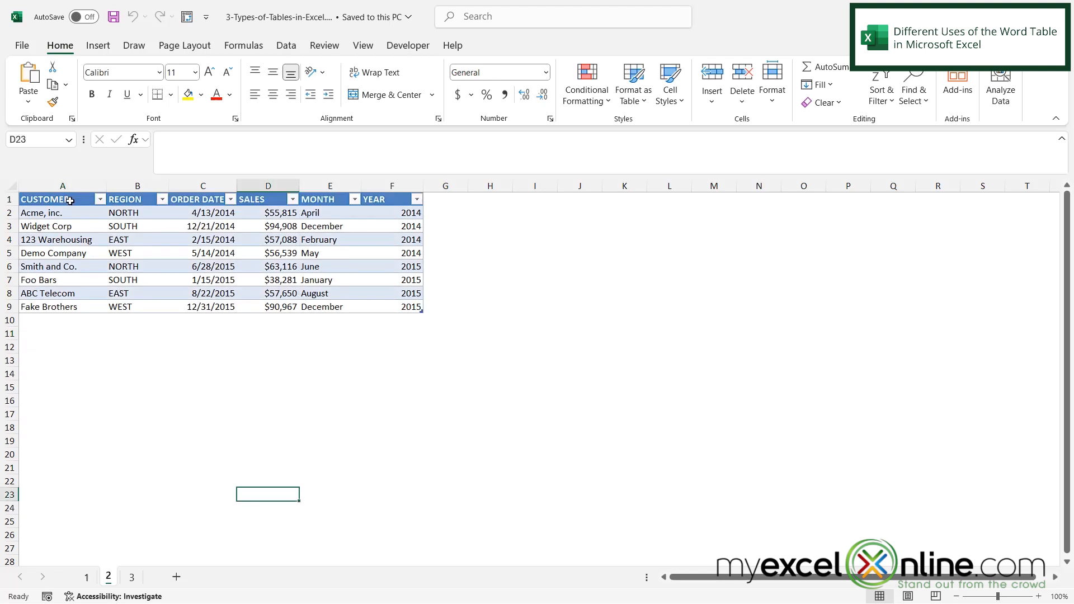
- Select the CUSTOMER header inside the formatted table so table tools become available
left_click(61, 199)
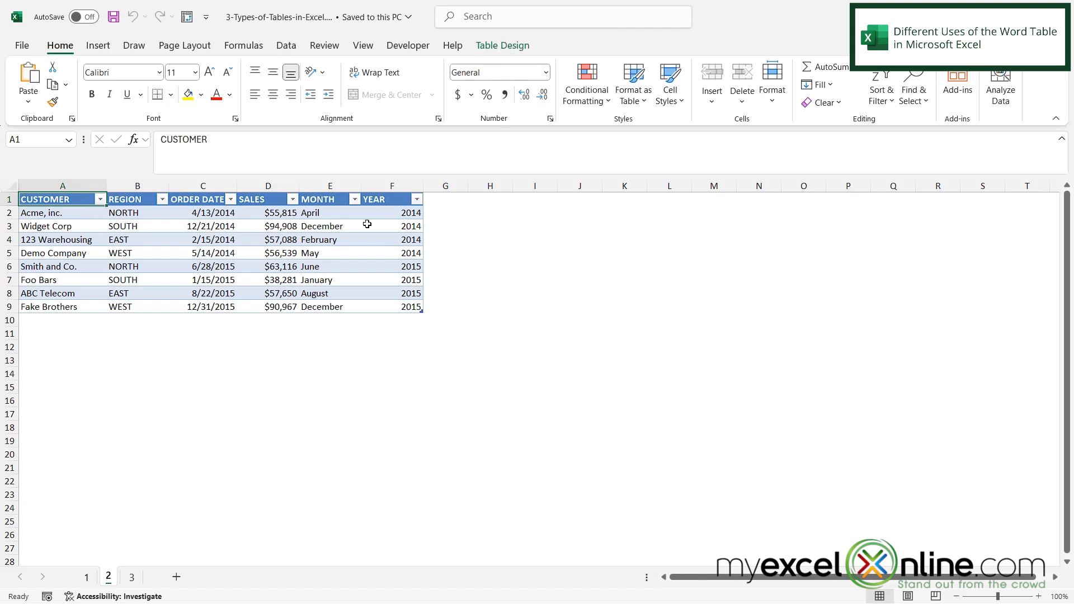
mouse_move(394, 310)
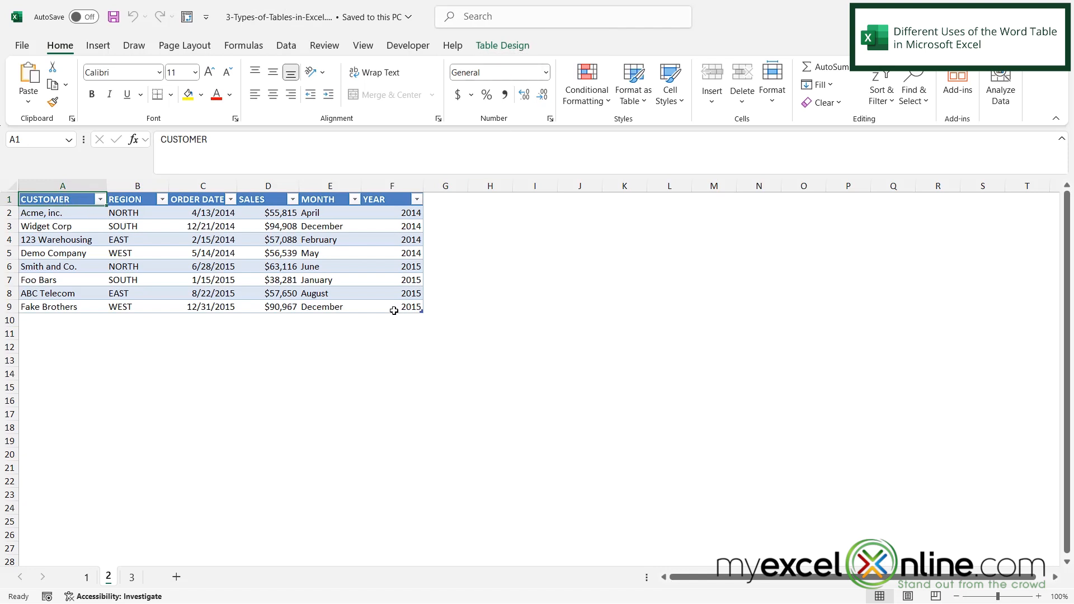
mouse_move(394, 315)
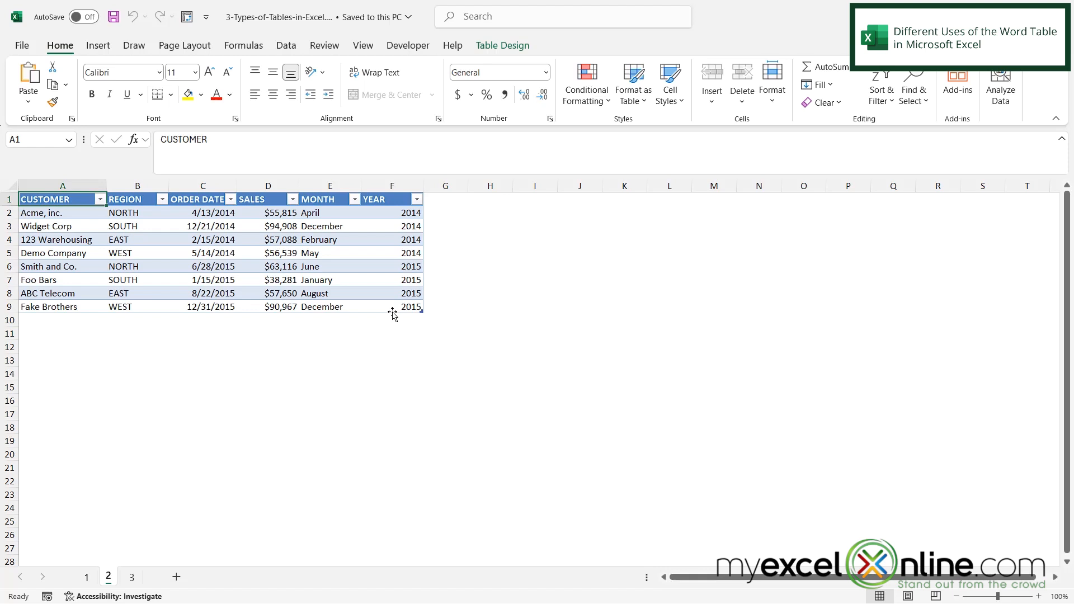
mouse_move(132, 578)
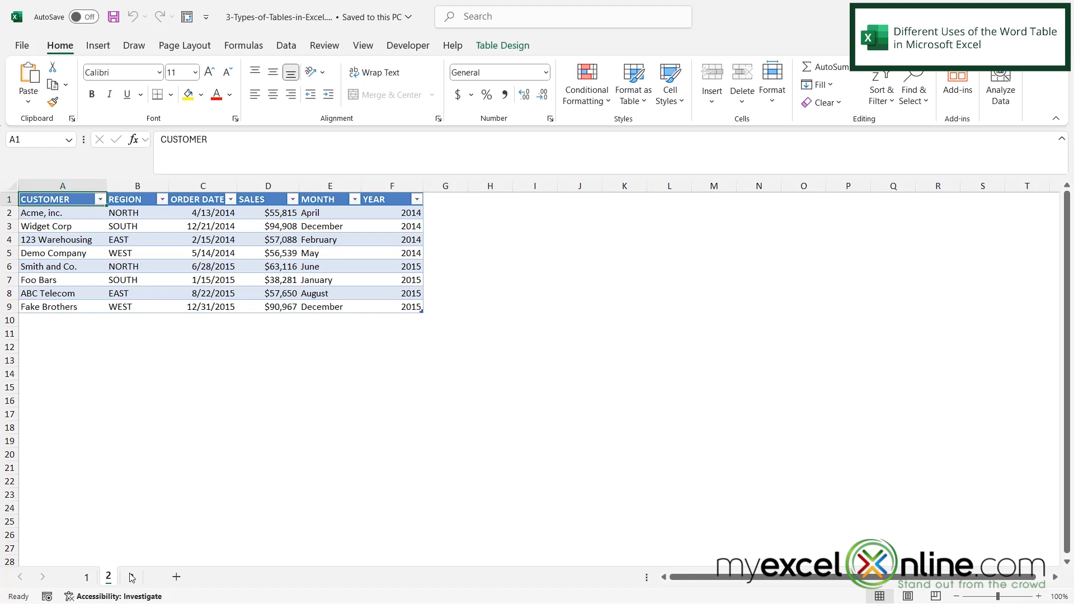
- Glance at the pivot table on sheet 3, then return to the plain range on sheet 1
left_click(131, 576)
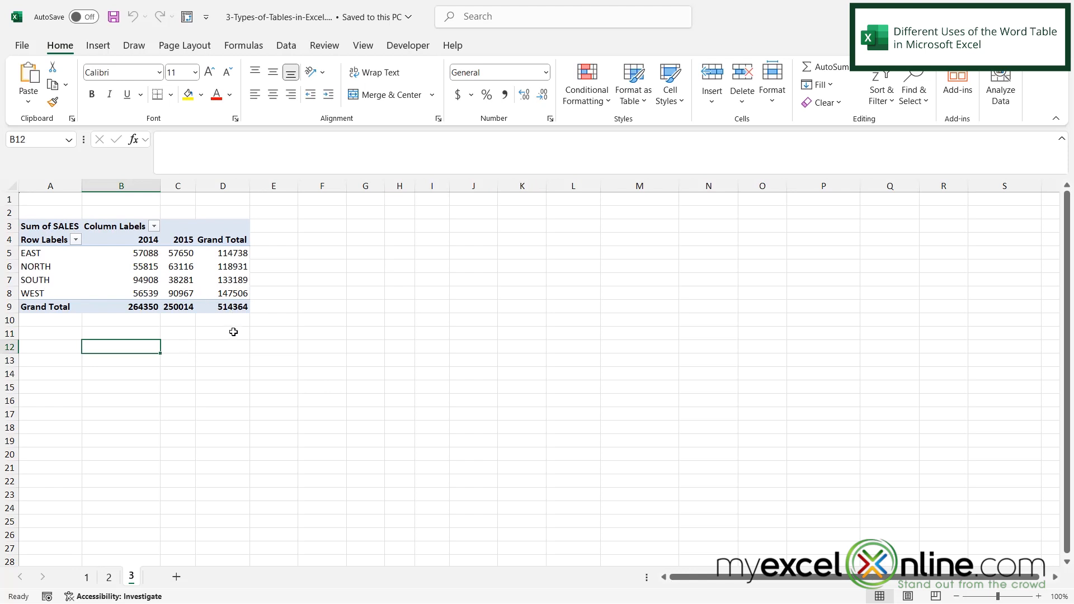
mouse_move(237, 408)
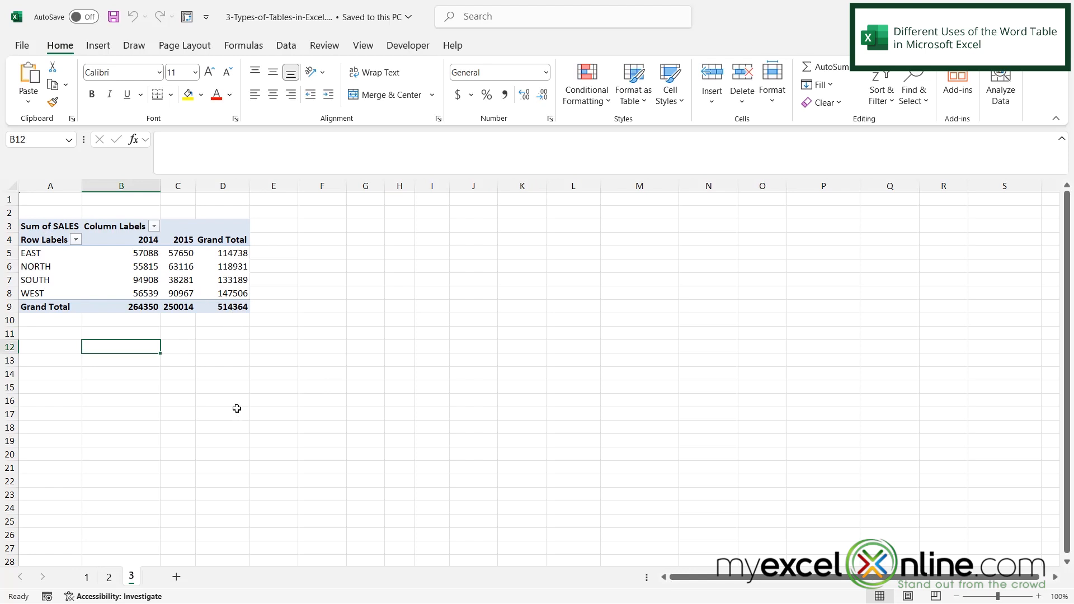
mouse_move(190, 416)
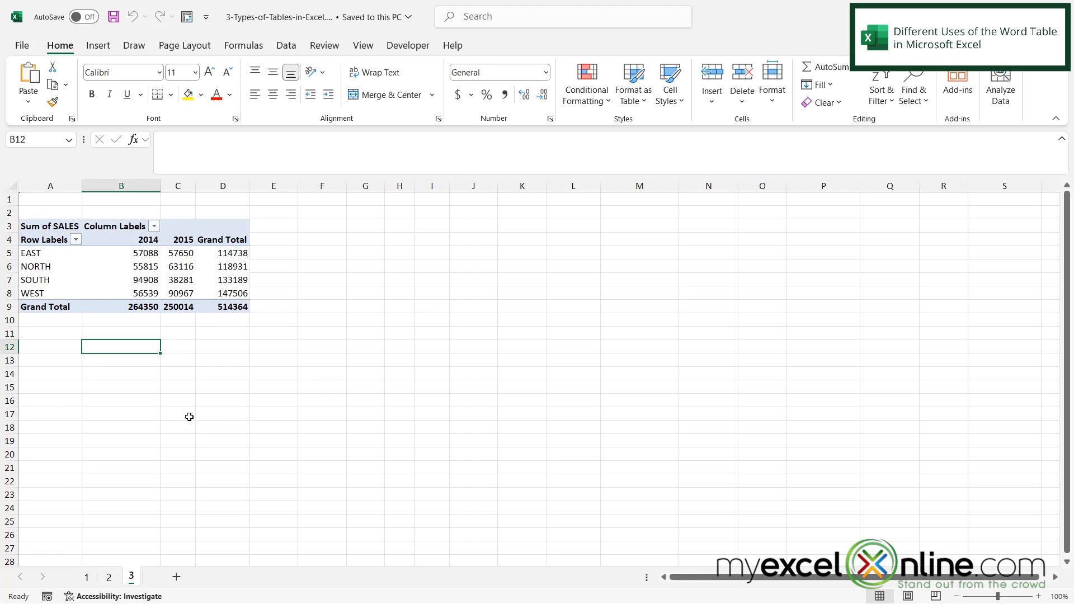
left_click(87, 577)
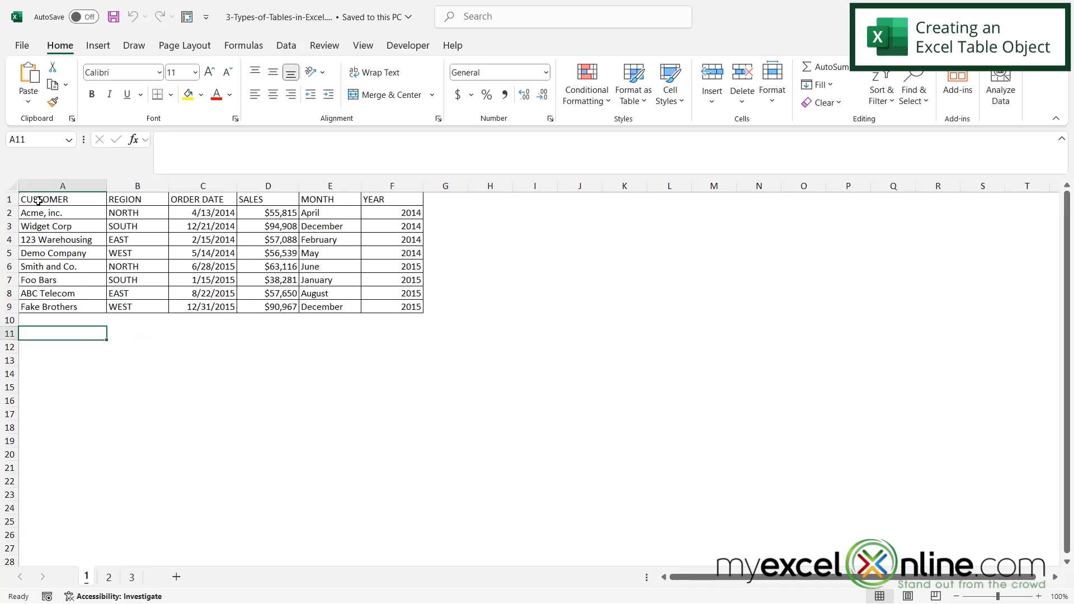
- Select the customer sales range A1:F9 and start Insert > Table for it
left_click(62, 199)
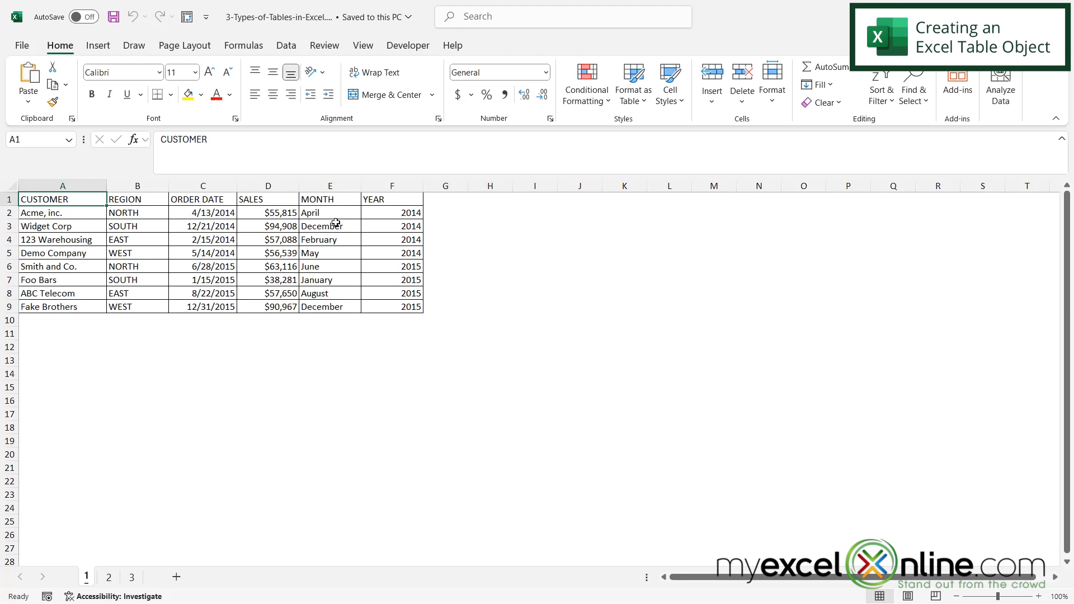
mouse_move(229, 275)
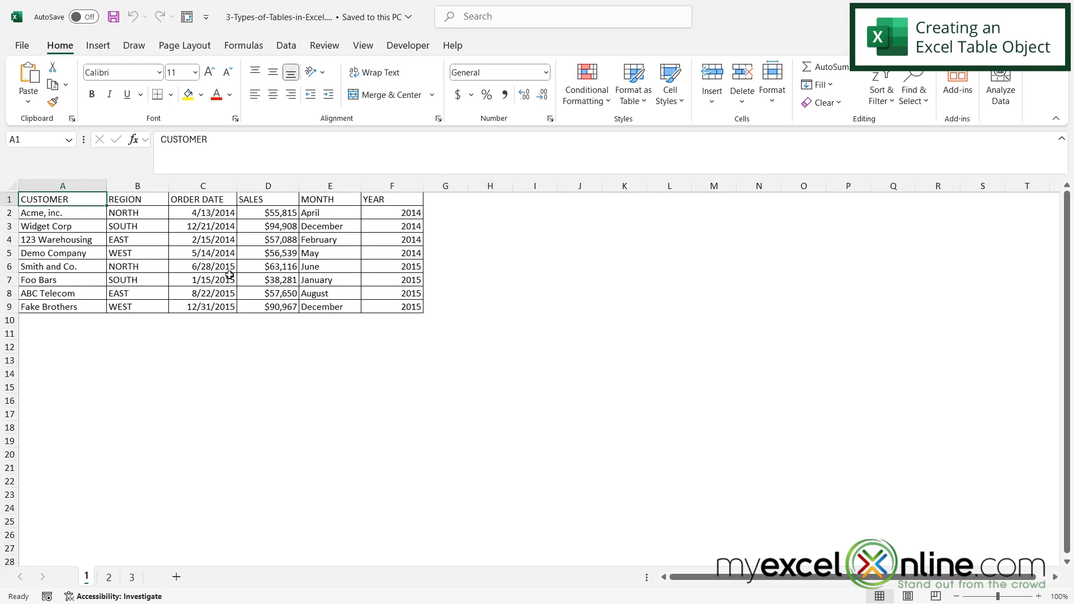
left_click_drag(62, 199, 392, 307)
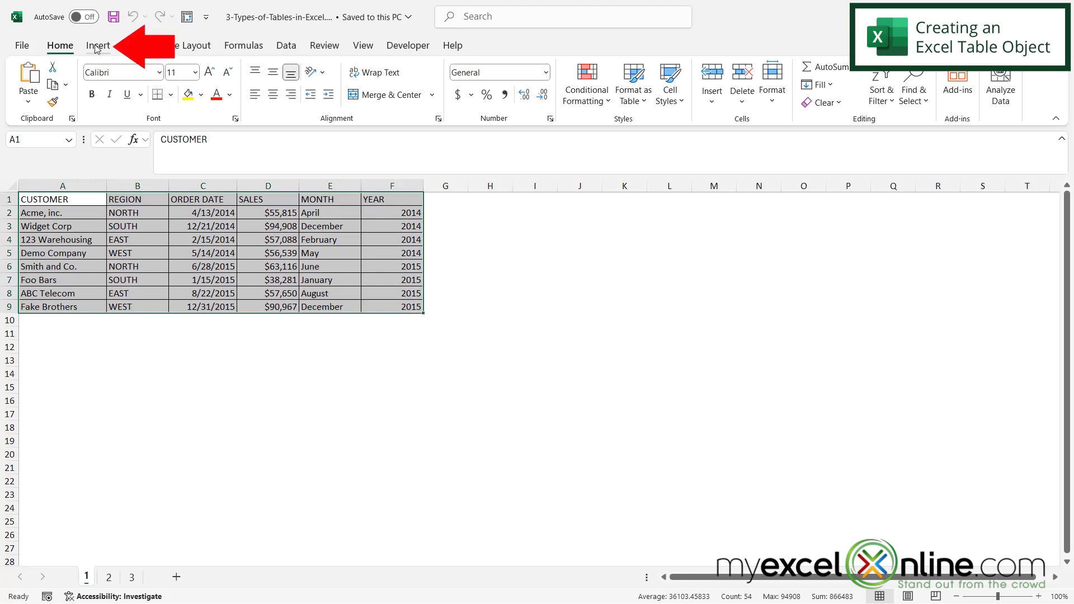
left_click(98, 45)
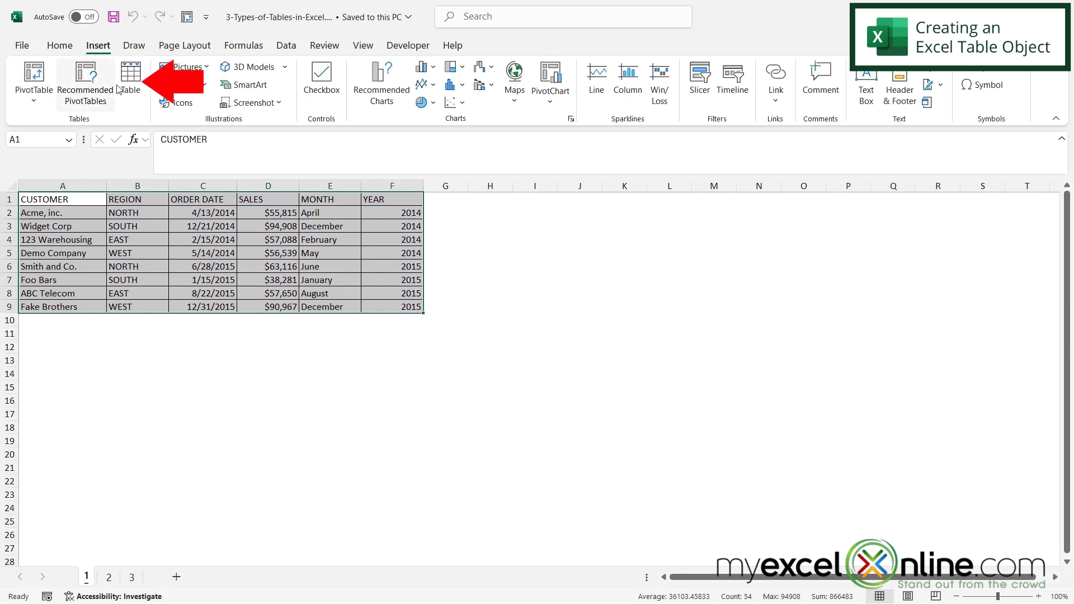
mouse_move(129, 77)
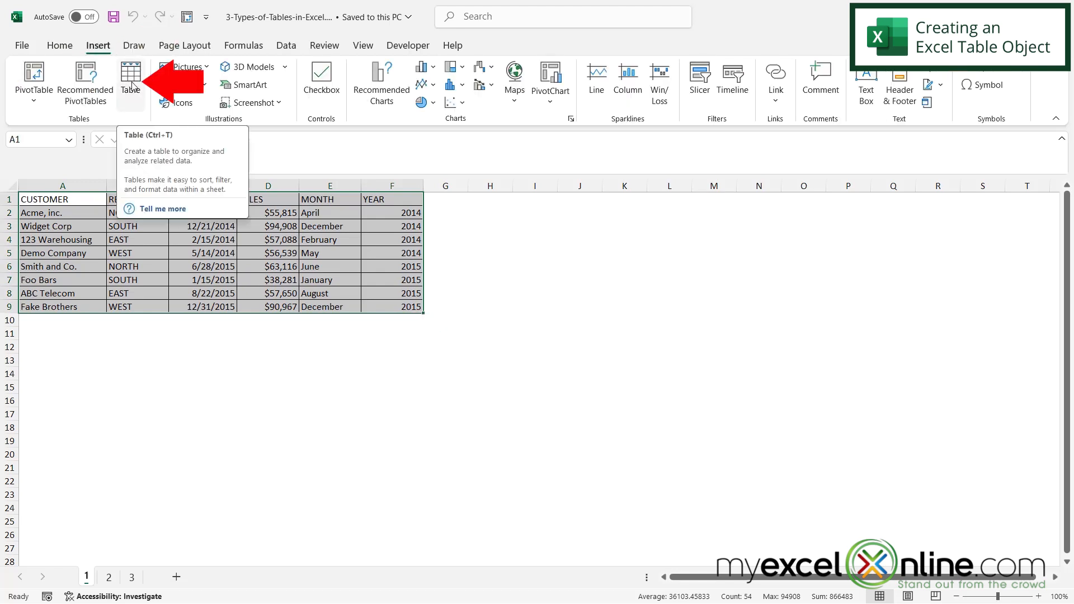
left_click(130, 77)
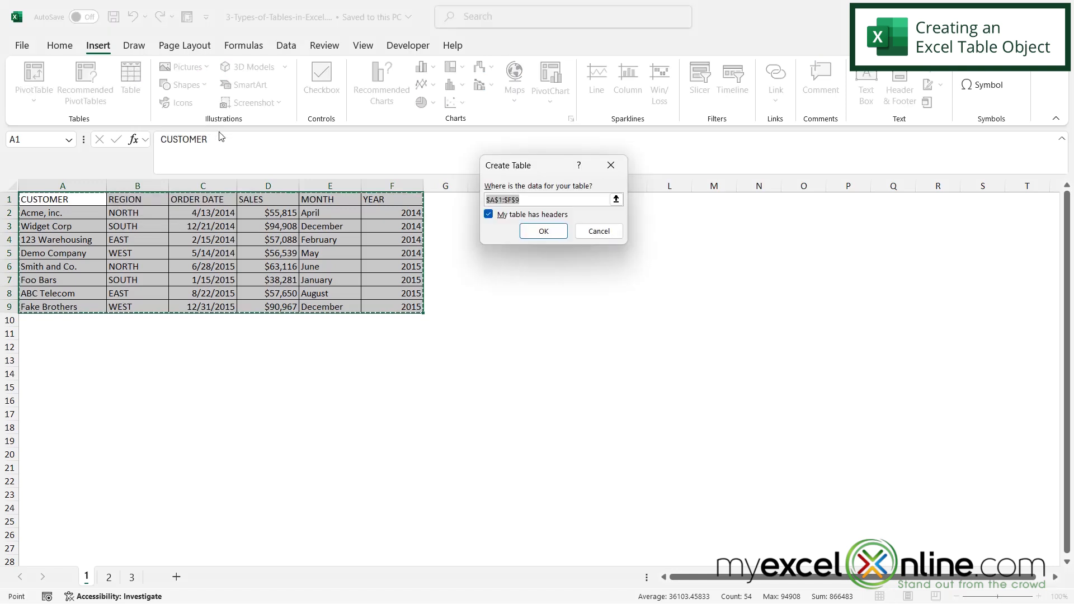
- Create the table from $A$1:$F$9 with 'My table has headers' kept checked
left_click(524, 200)
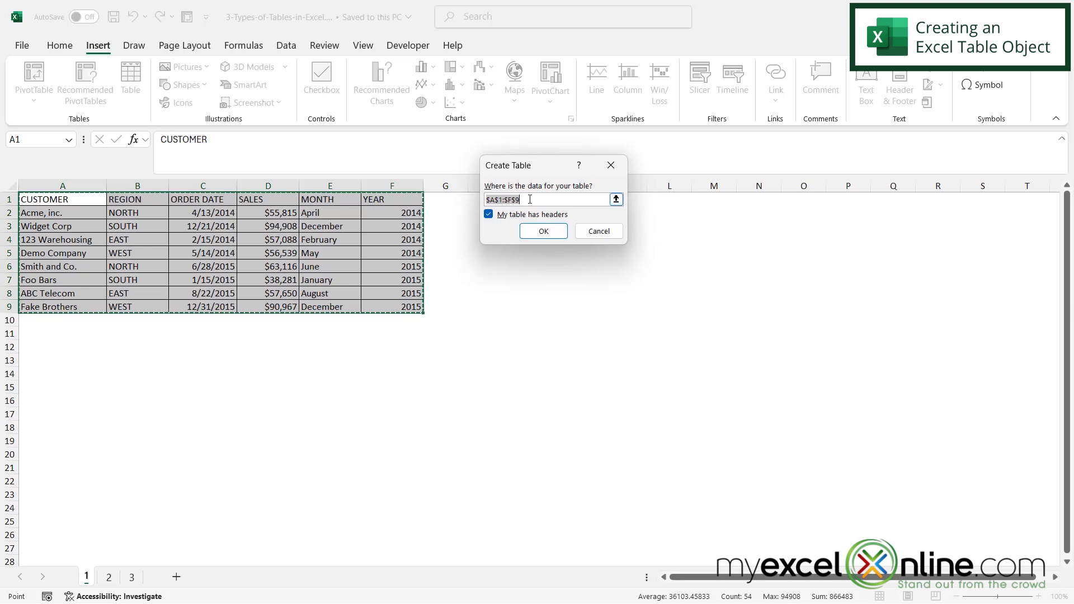
left_click(543, 231)
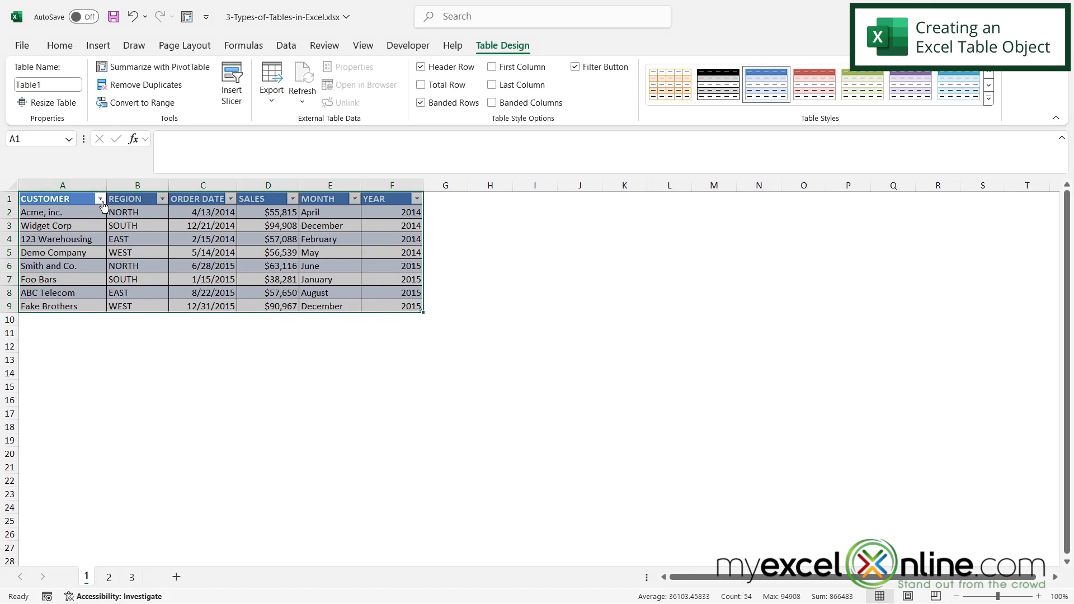
mouse_move(102, 206)
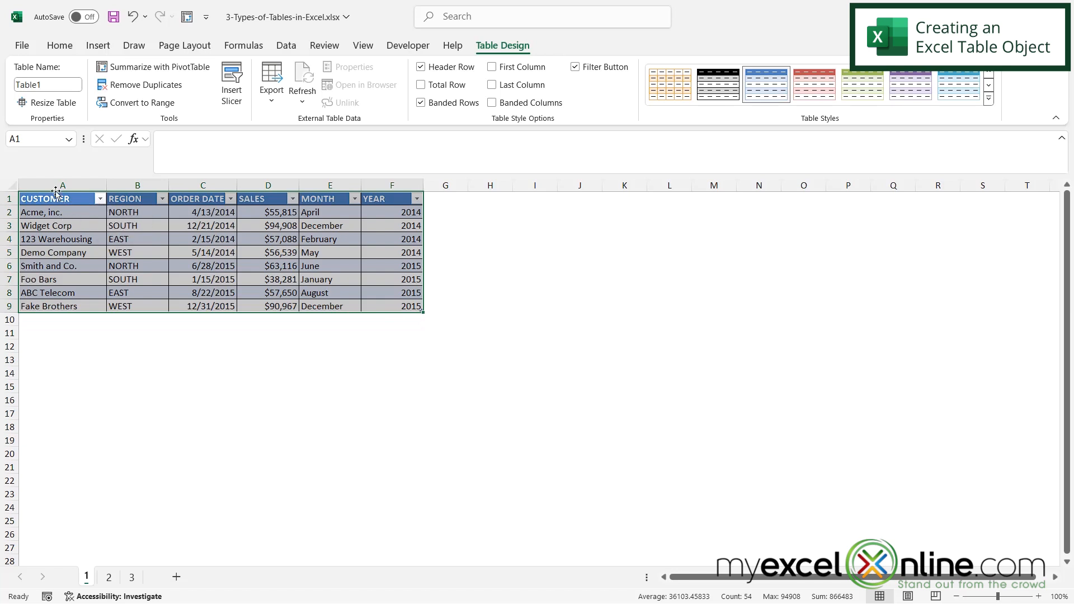
- Show the CUSTOMER column's filter menu with its sort options and customer names
left_click(62, 184)
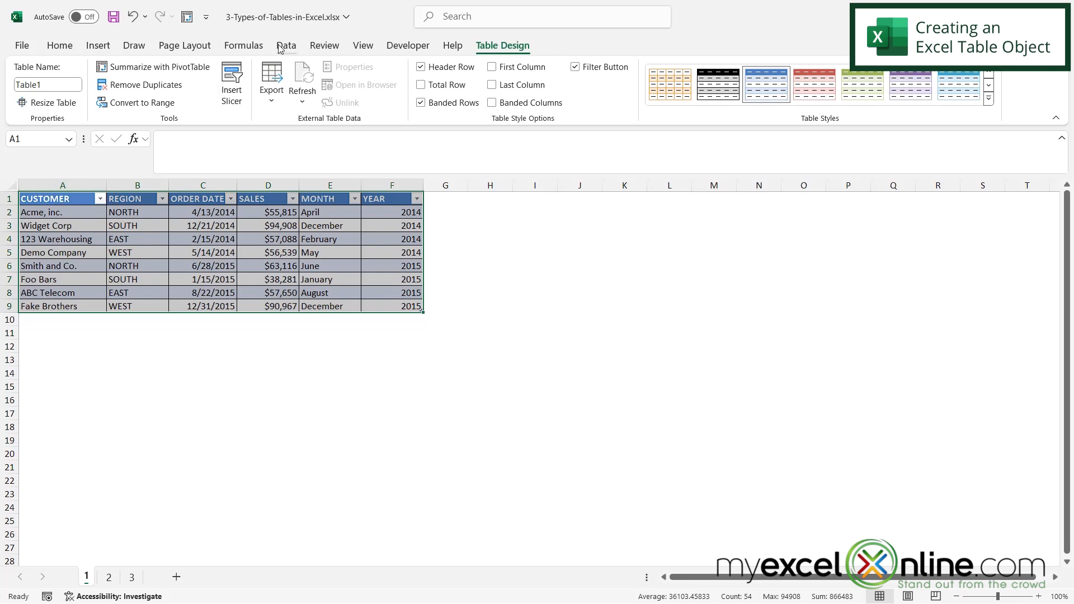
left_click(286, 44)
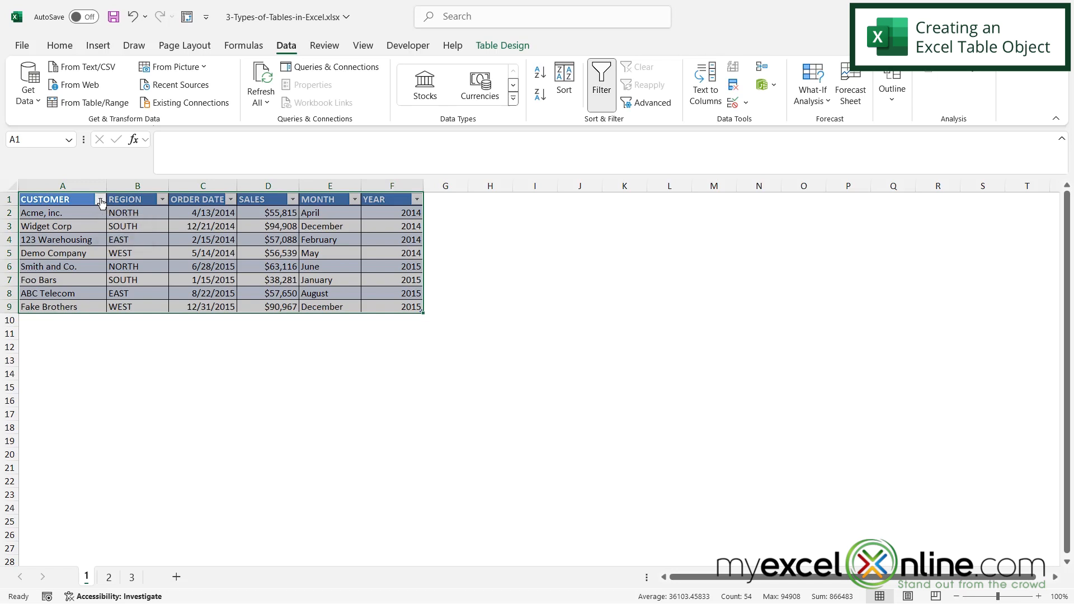
left_click(99, 199)
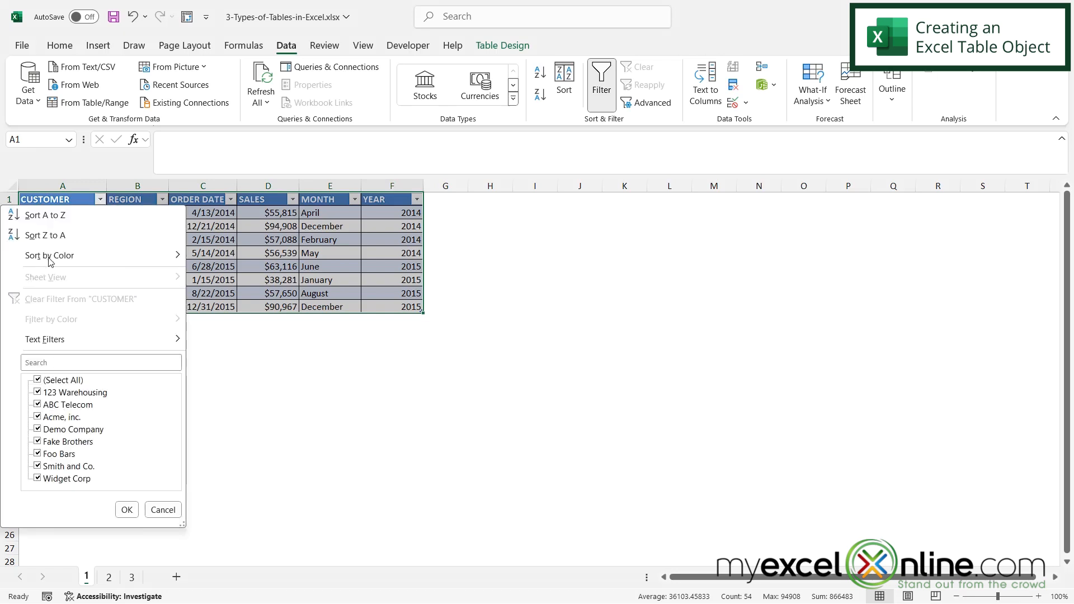